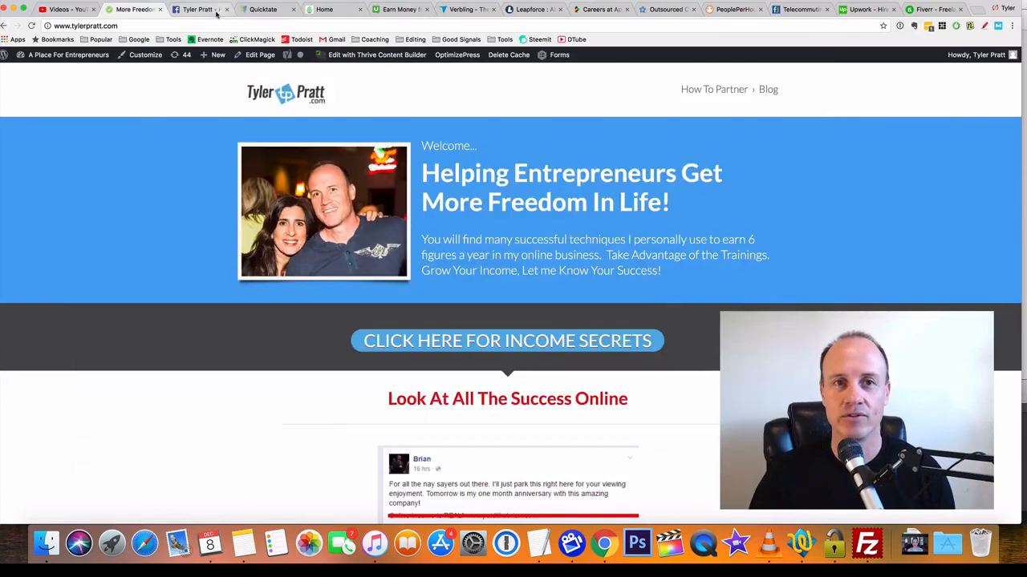
- Switch to the Facebook tab showing the post with the red-circled YouTube subscribe area
click(201, 10)
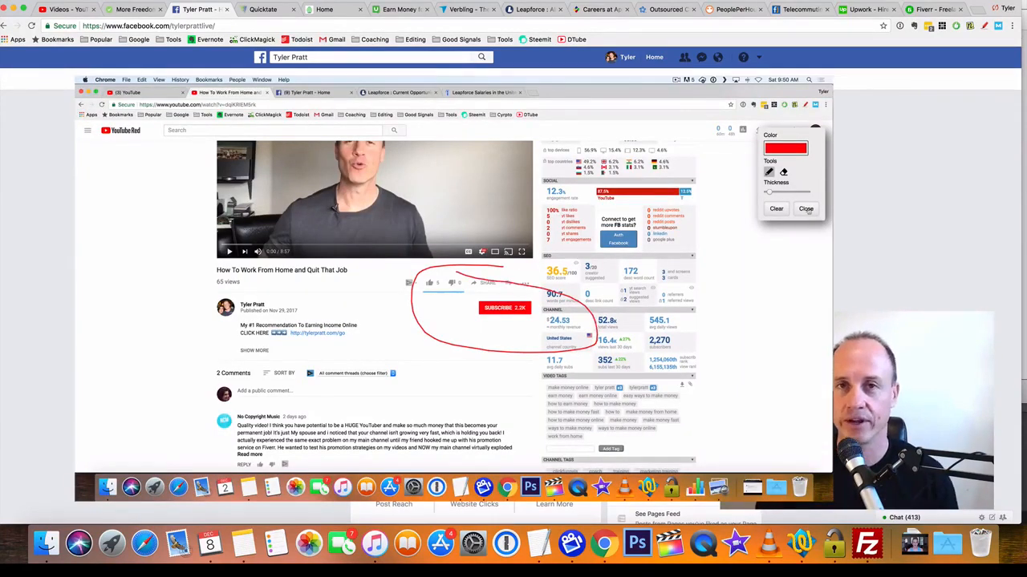
- Return to the Tyler Pratt Facebook page's Home view with its cover photo
click(775, 209)
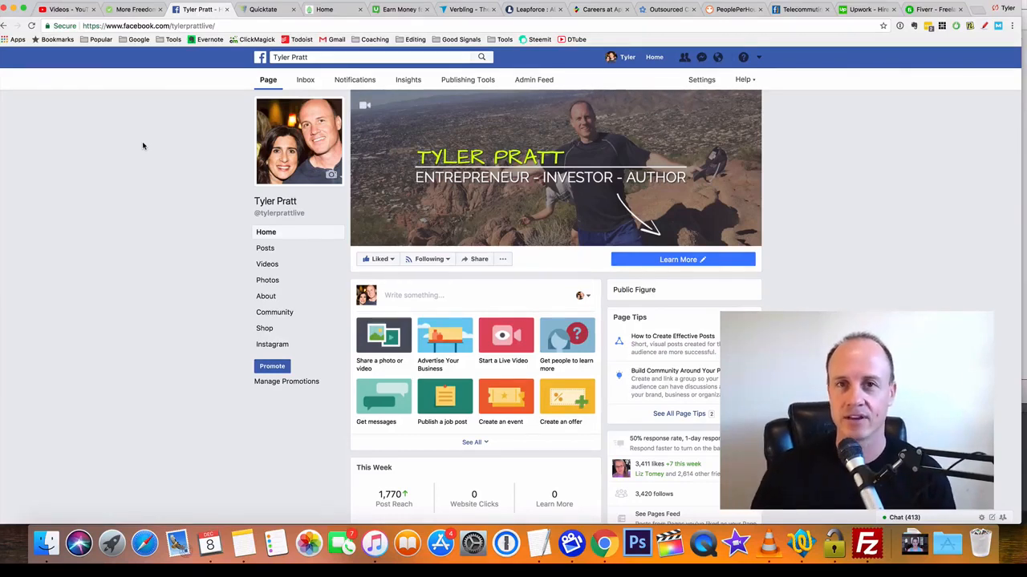
- Switch to the Quicktate tab showing the Call Transcription homepage
click(263, 10)
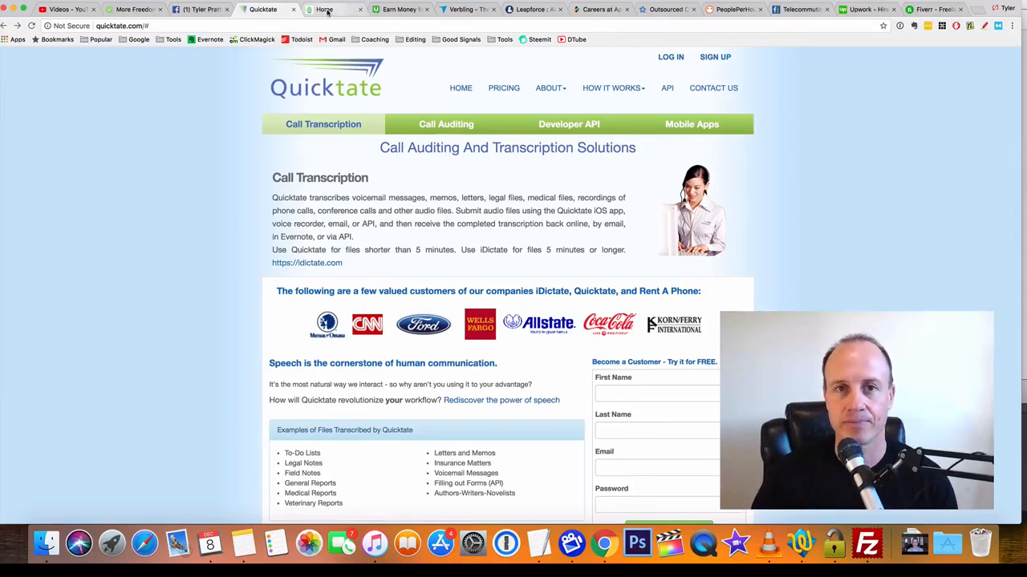
- Switch to the Pinecone Research tab showing its product-influence banner
click(324, 10)
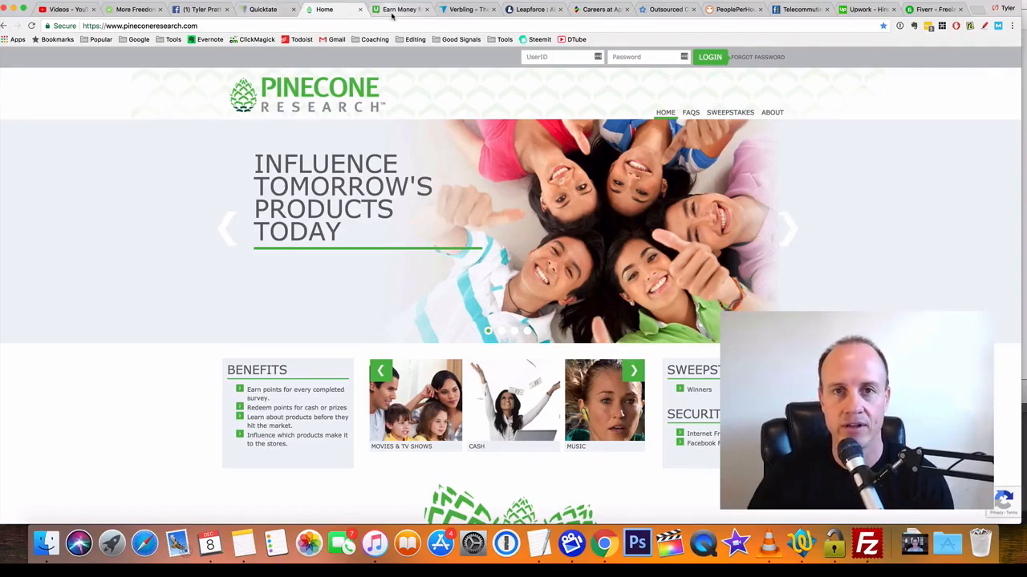
- Switch to the UserTesting tab advertising $10 per test for testers
click(398, 10)
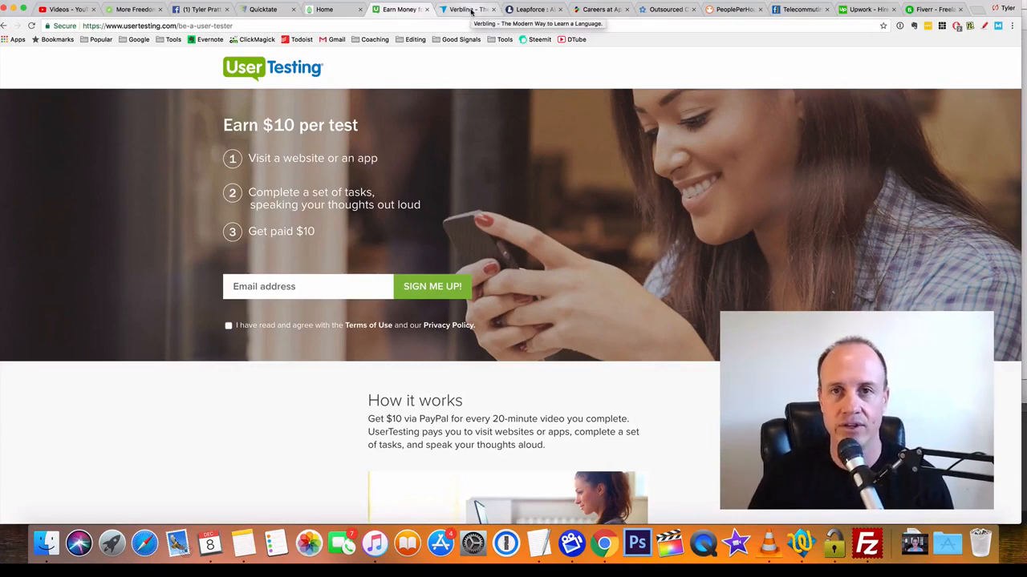
- Switch to the Verbling tab showing its 'Speak like a local' homepage
click(469, 9)
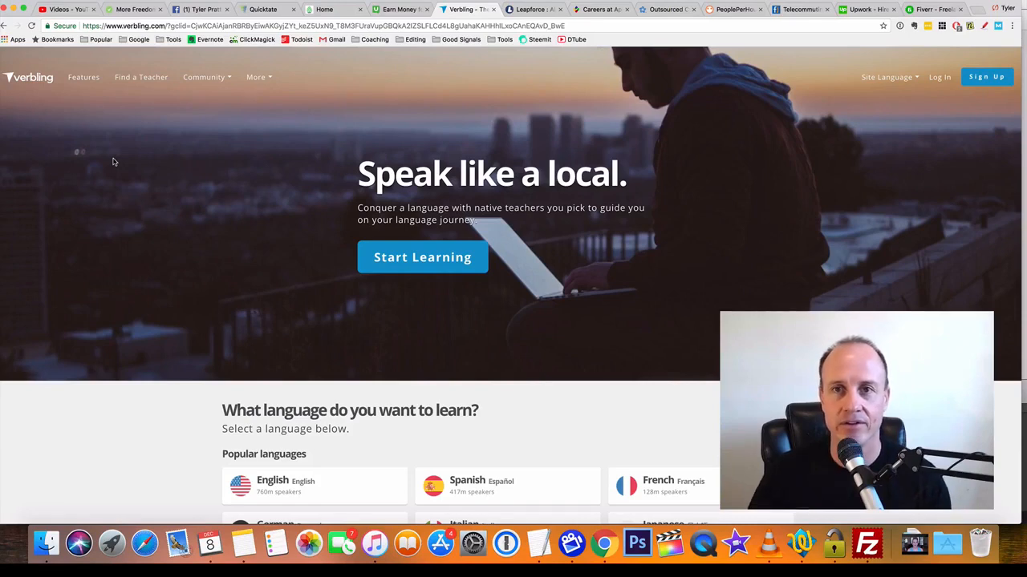
- Switch to the Leapforce at Home tab with its Appen acquisition announcement
click(533, 9)
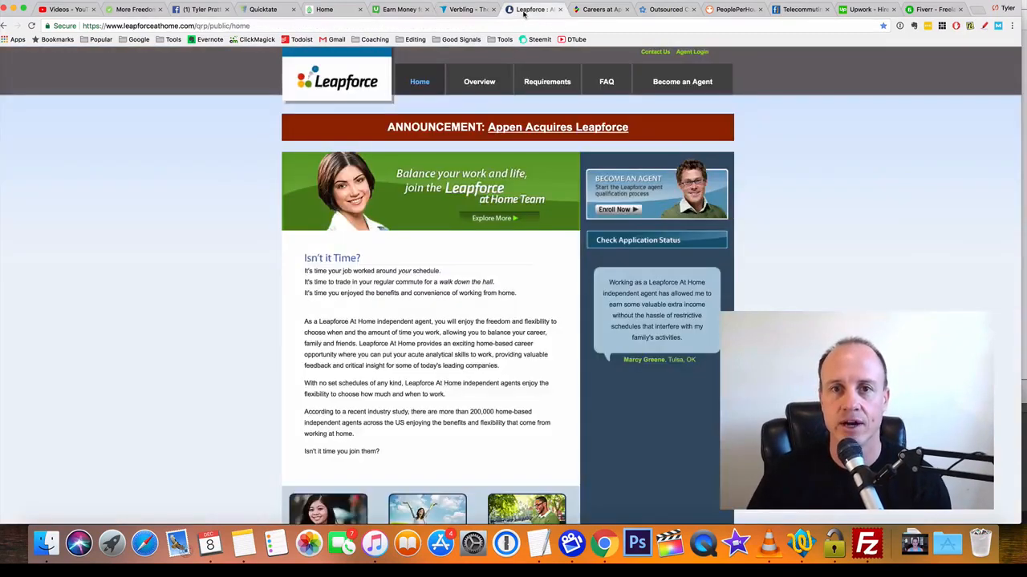
mouse_move(210, 176)
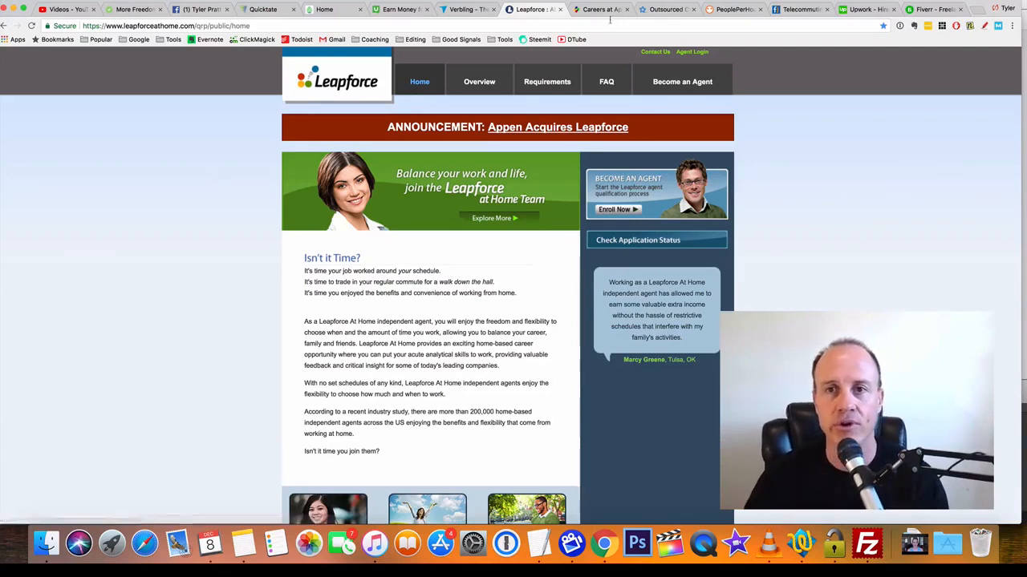
- Switch to the Careers at Appen tab and scroll to its welcome introduction
click(597, 9)
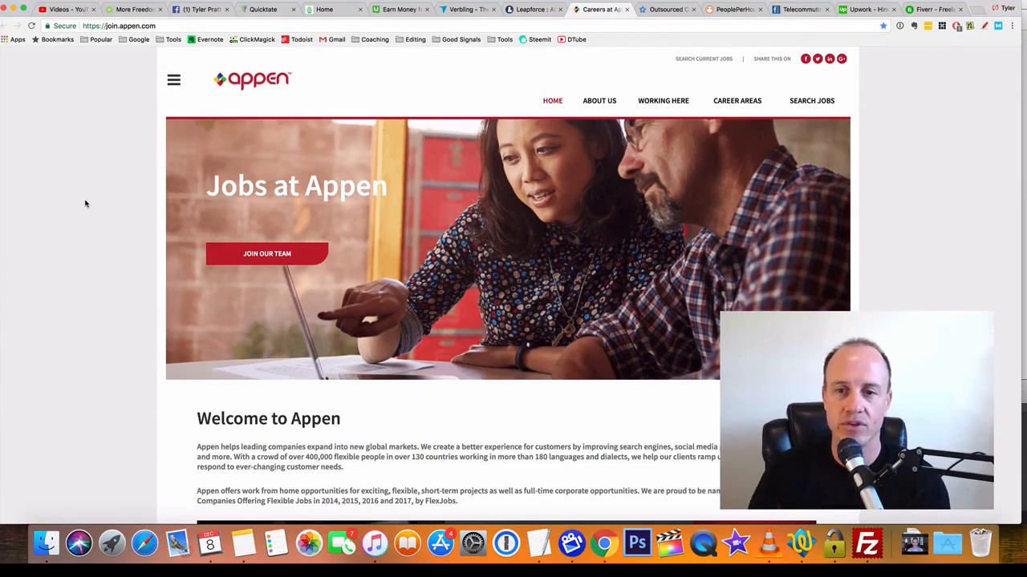
scroll(down, 3)
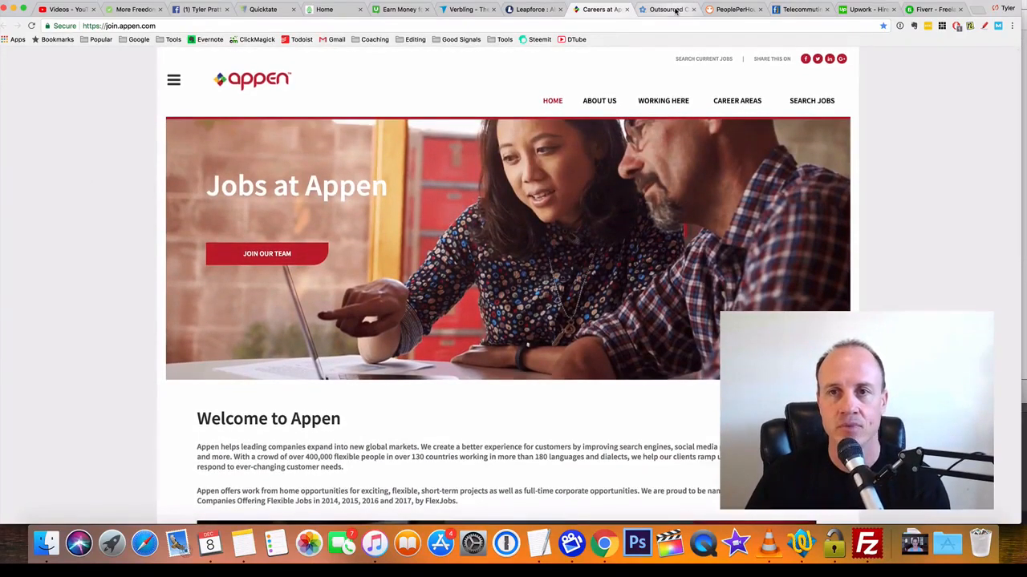
- Switch to the Arise tab showing its call-center business homepage
click(667, 10)
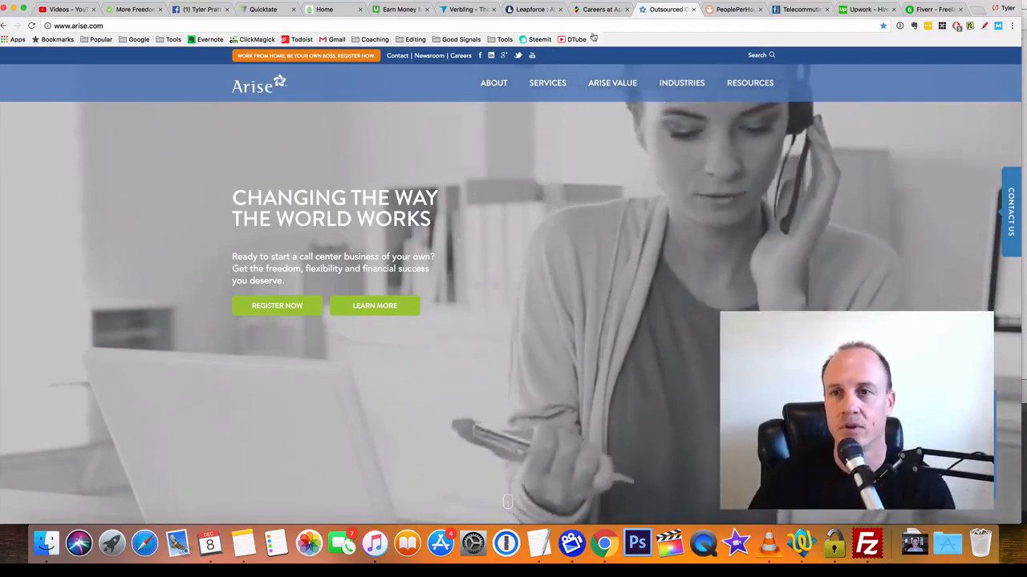
- Switch to the PeoplePerHour tab showing its freelancer banner and job search
click(732, 9)
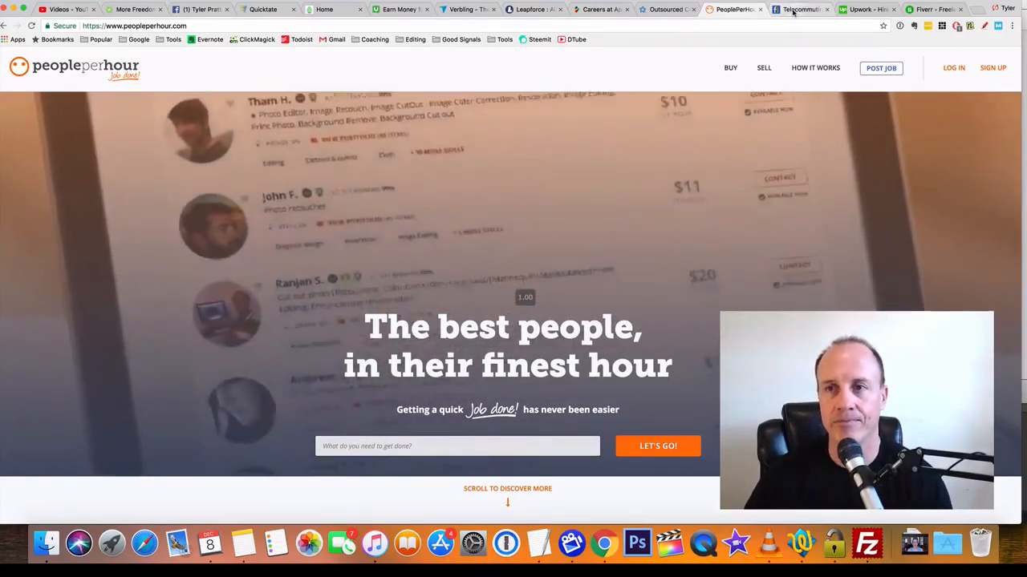
- Switch to the FlexJobs tab showing its Find Telecommuting Jobs homepage
click(799, 10)
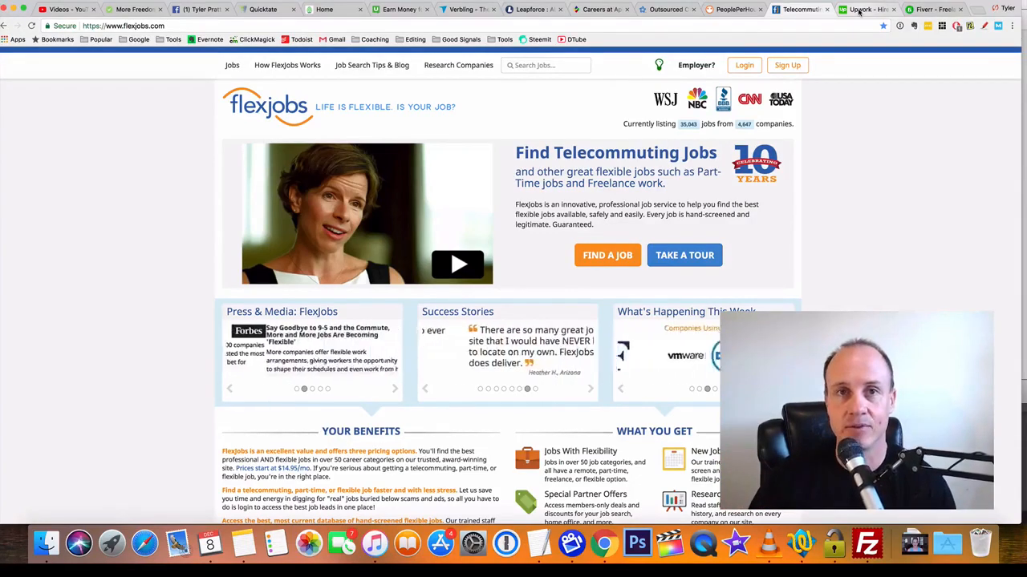
- View Upwork's freelancer homepage, then move to Fiverr's marketplace homepage in the last tab
click(866, 10)
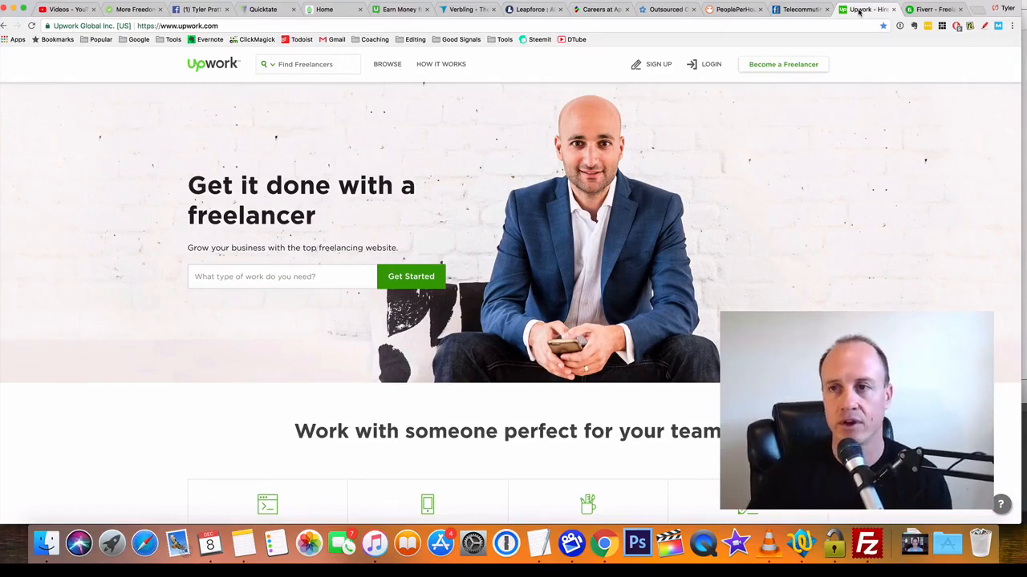
click(933, 9)
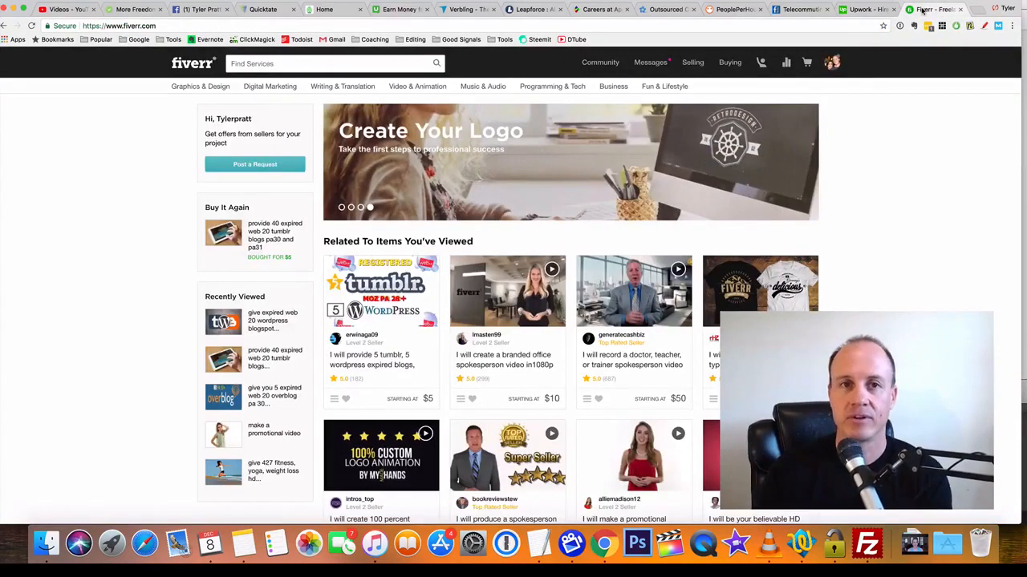